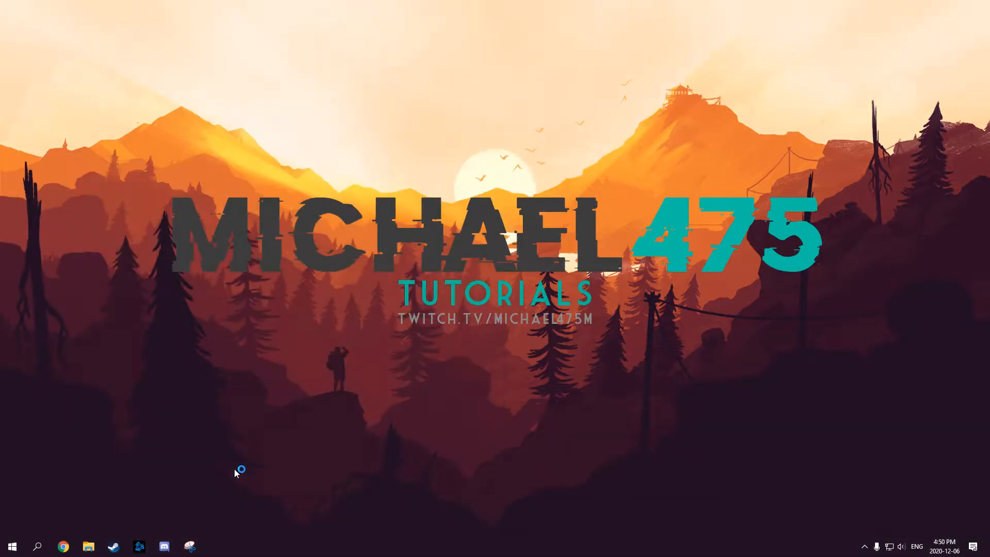
# Step: Launch the Unity project from its taskbar shortcut
pyautogui.click(214, 546)
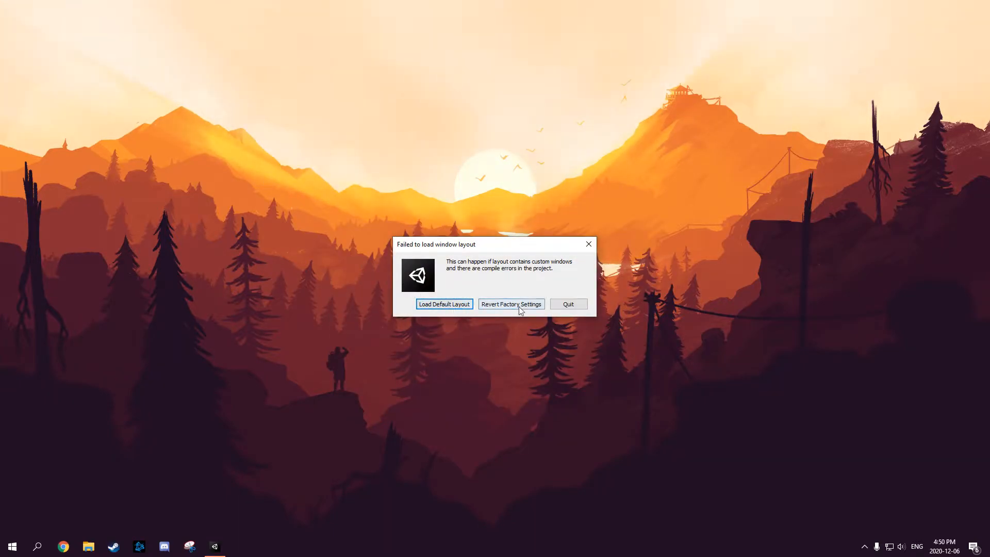
# Step: Revert all Unity window layouts to factory settings and confirm with Continue
pyautogui.click(511, 304)
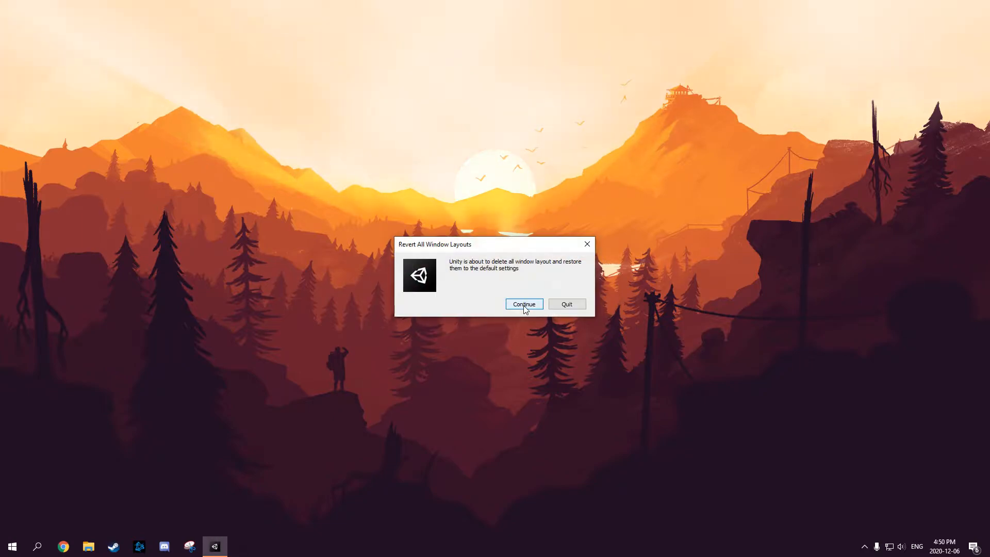
pyautogui.click(524, 303)
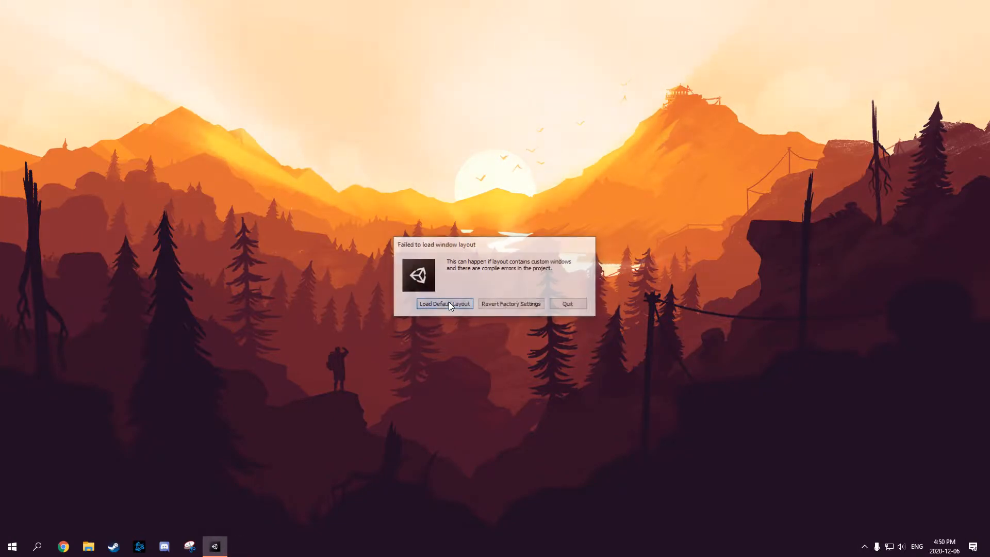
pyautogui.click(510, 304)
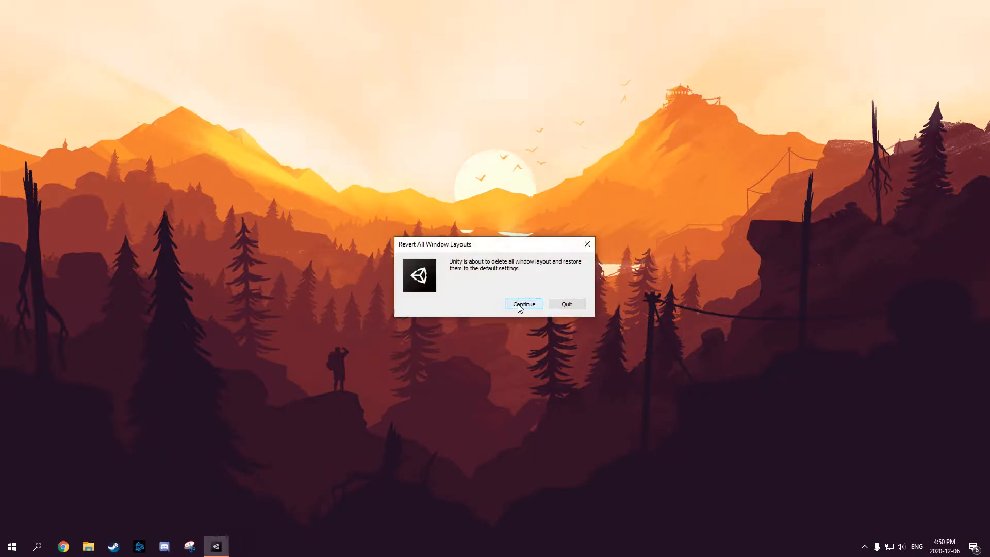
pyautogui.click(523, 304)
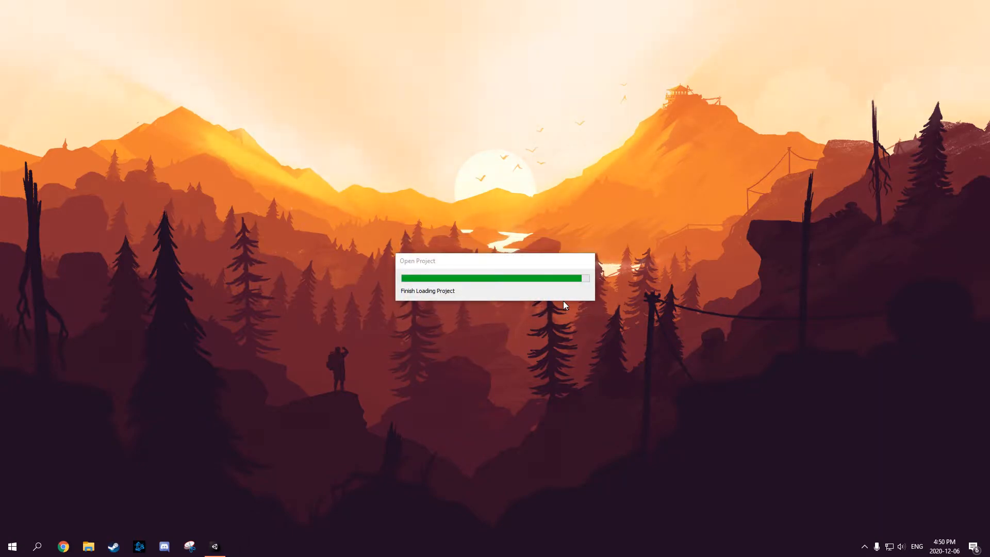
pyautogui.moveTo(844, 509)
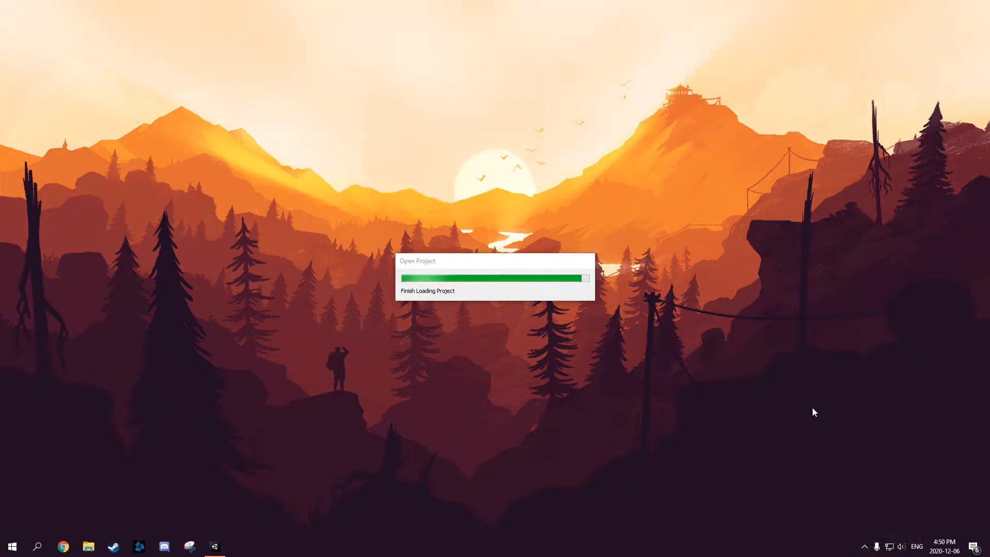
# Step: Search %appdata% from Start to open the Roaming app data folder
pyautogui.rightClick(875, 505)
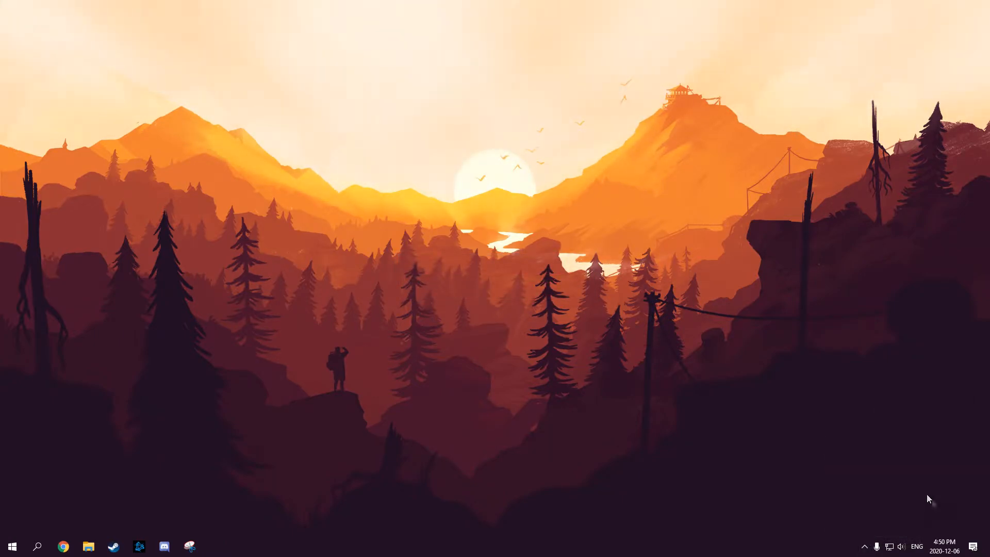
pyautogui.click(12, 545)
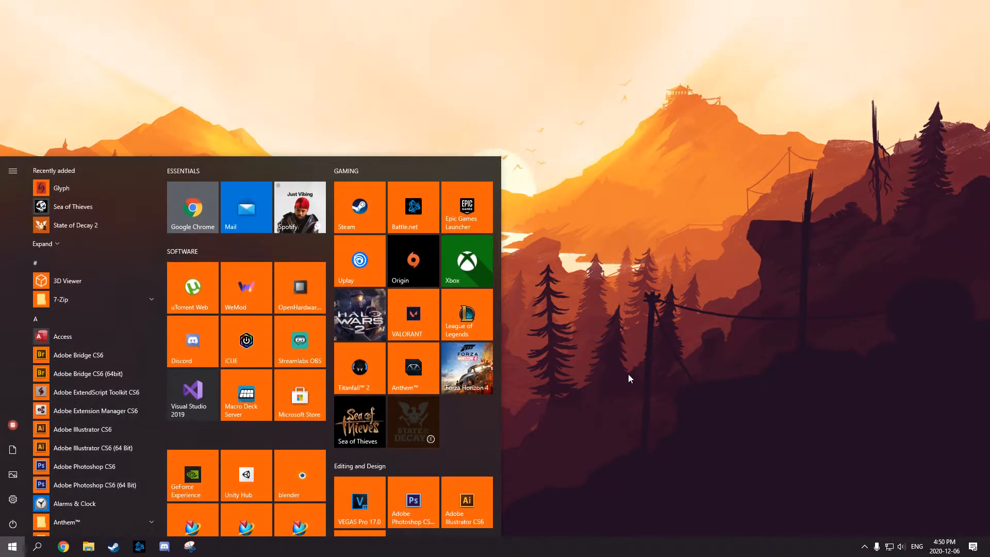
pyautogui.write('%appdata%')
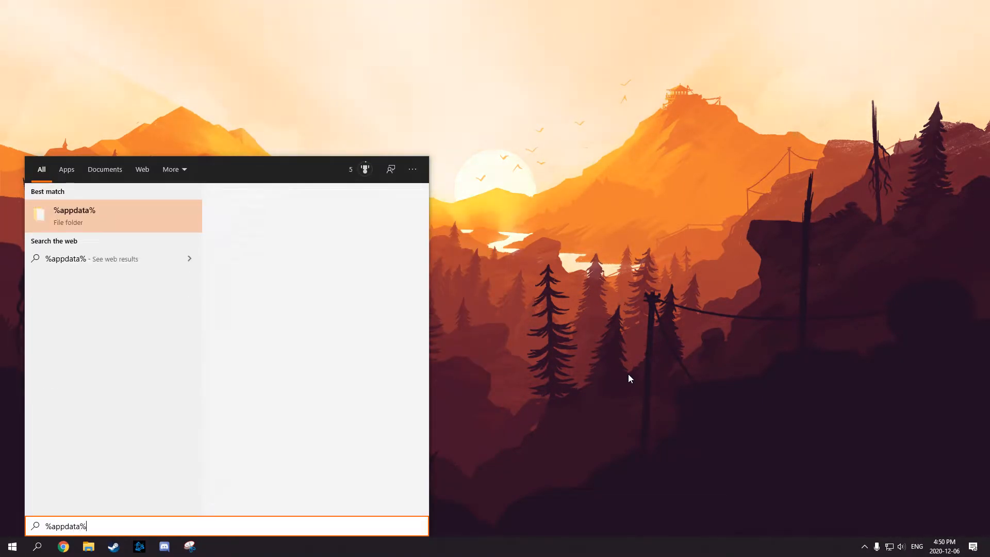
pyautogui.press('enter')
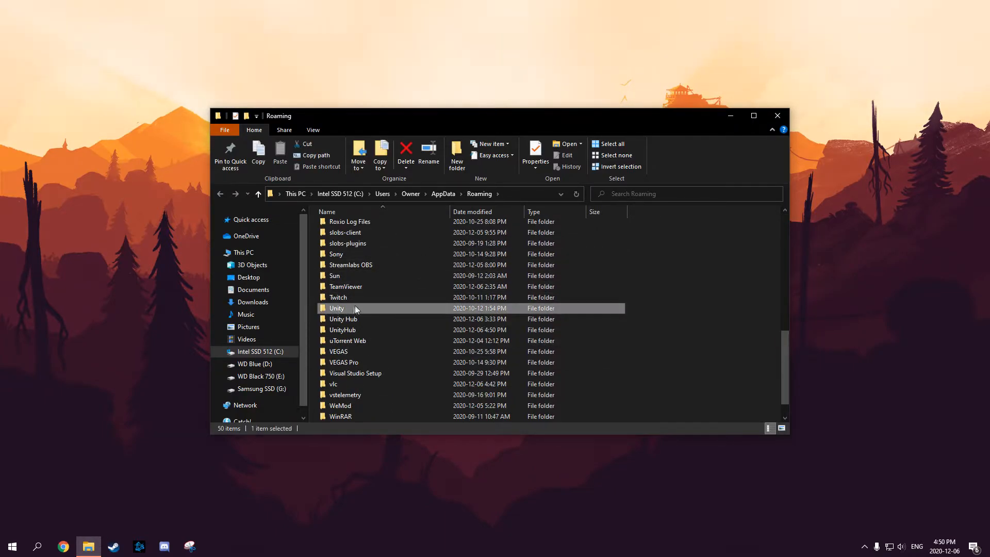
# Step: Open Default.wlt from Unity > Editor-5.x > Preferences > Layouts in Notepad++
pyautogui.doubleClick(337, 308)
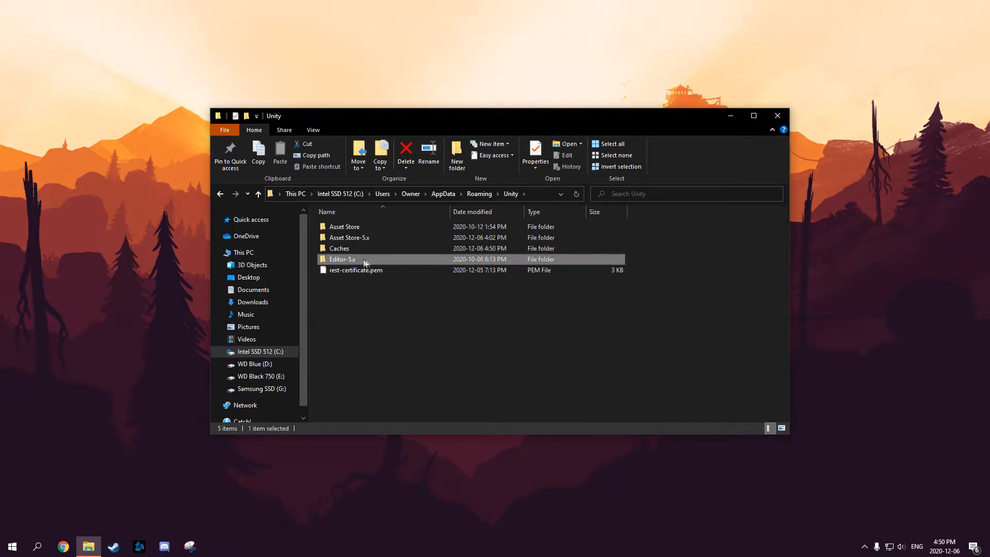
pyautogui.doubleClick(342, 259)
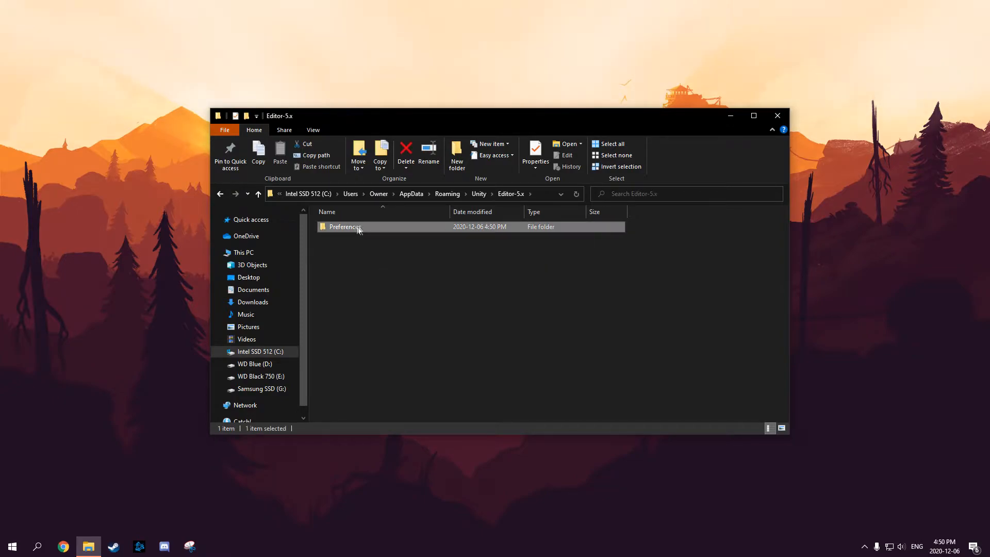
pyautogui.doubleClick(345, 226)
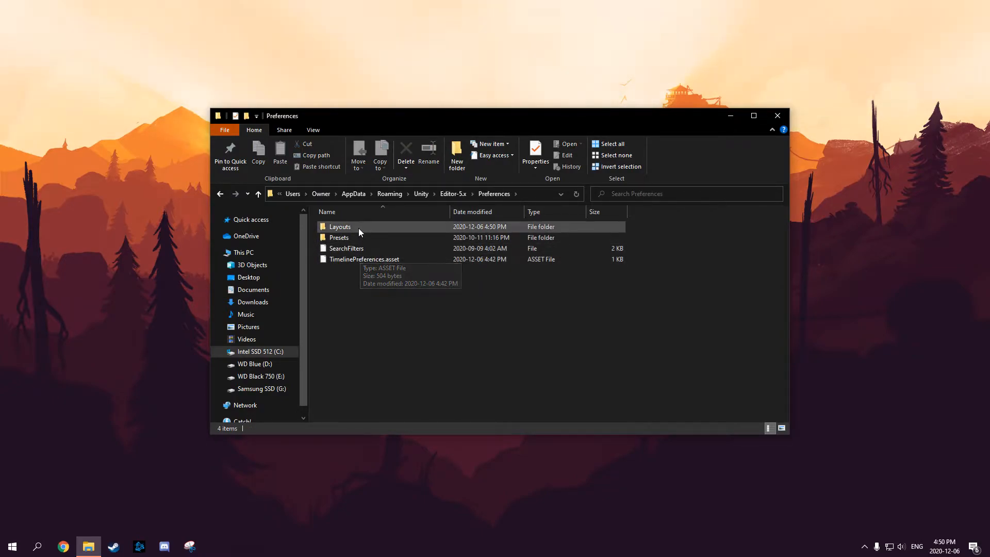
pyautogui.doubleClick(339, 226)
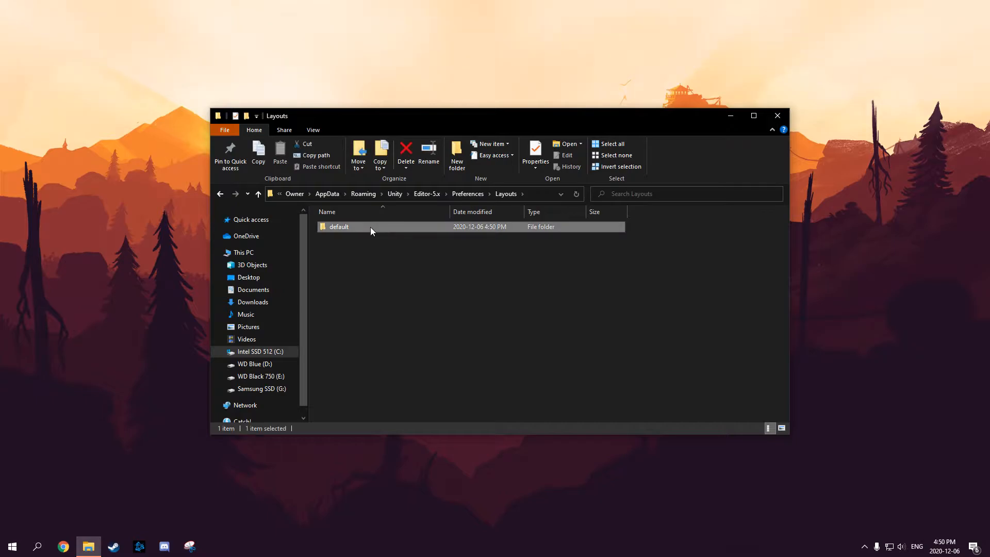
pyautogui.rightClick(379, 248)
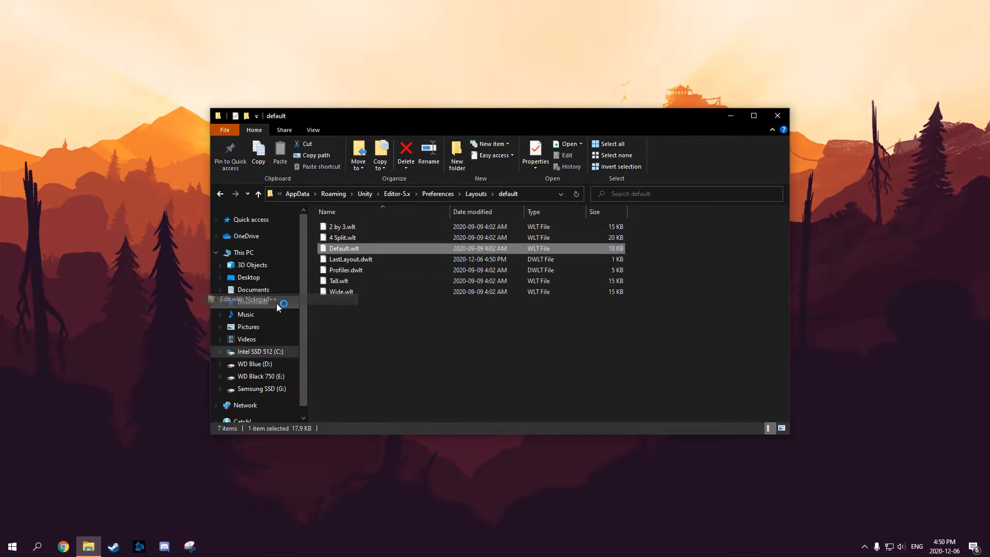
pyautogui.click(245, 299)
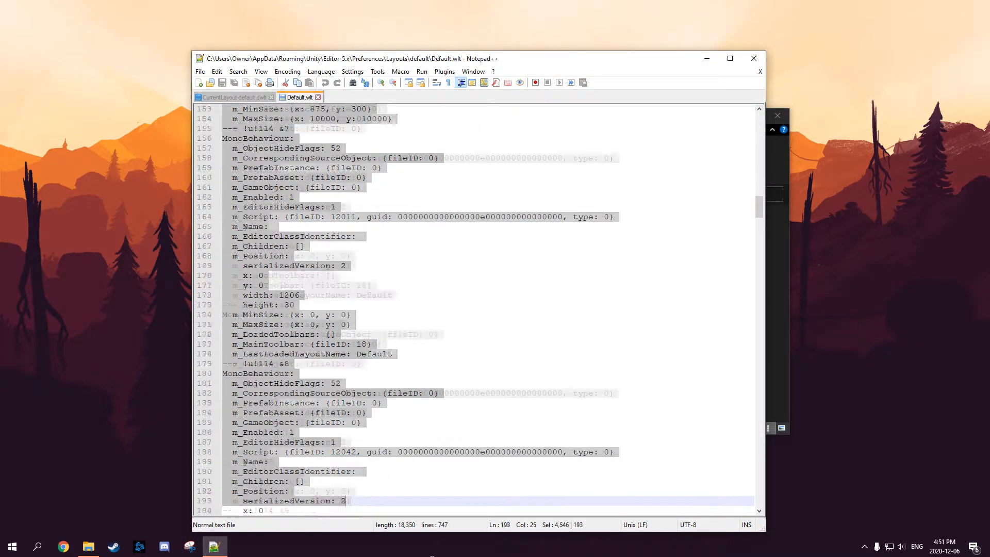
# Step: Scroll through the selected Default.wlt layout text in Notepad++
pyautogui.scroll(-3)
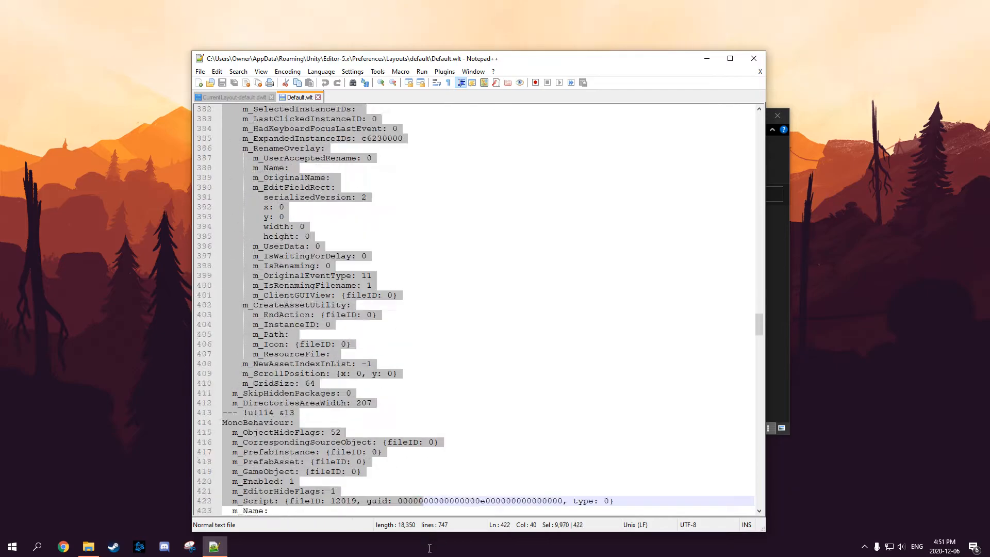
pyautogui.scroll(-3)
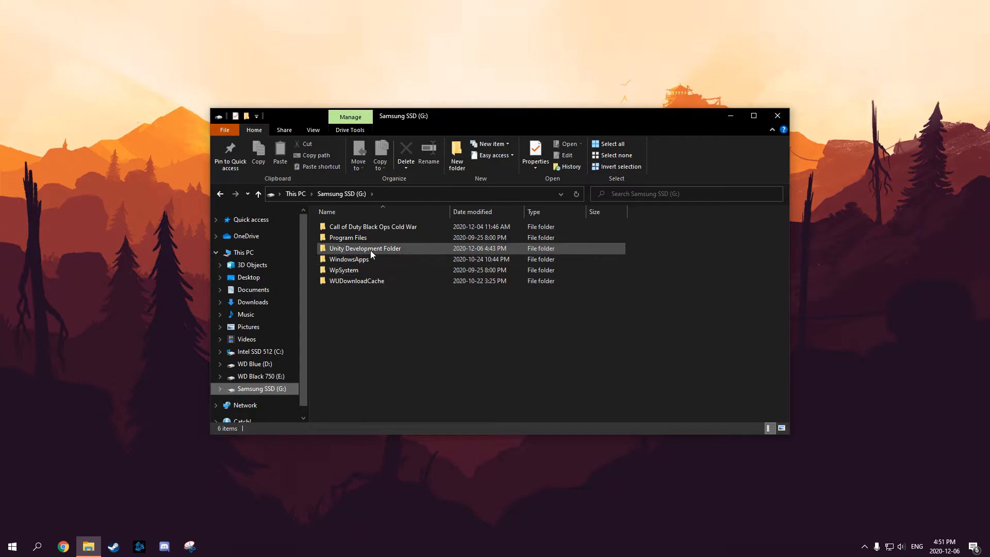
# Step: Go into Unity Development Folder > Project FR > Library on the Samsung SSD
pyautogui.doubleClick(364, 248)
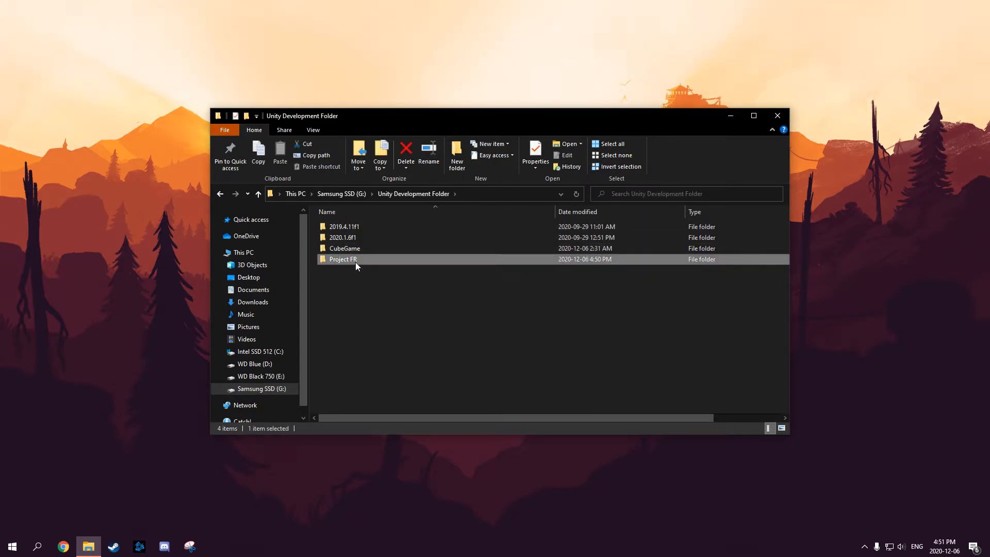
pyautogui.doubleClick(343, 258)
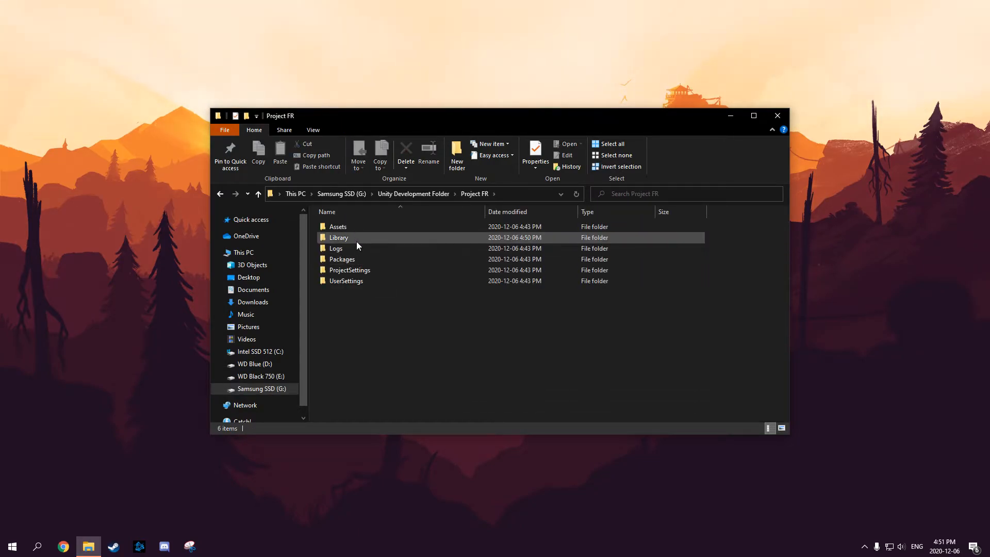
pyautogui.doubleClick(338, 237)
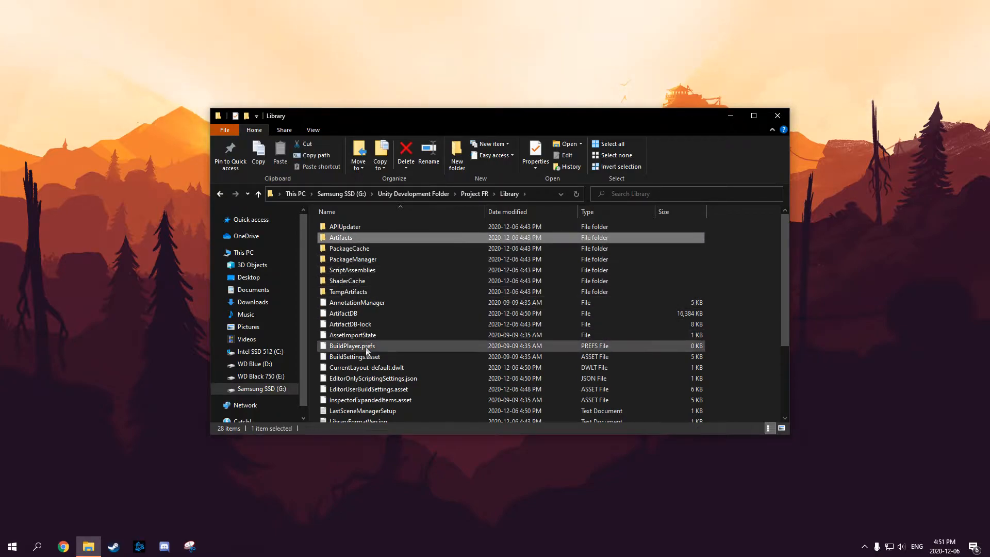